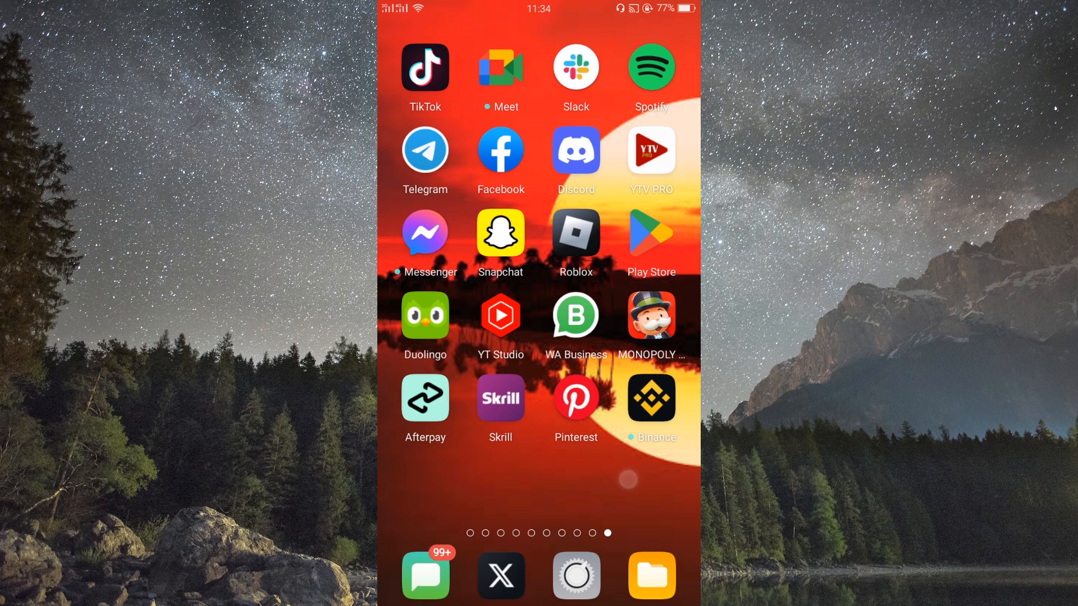
# - Compress VID-20230907-WA0006.mp4 from the WhatsApp Video folder into a zip archive
pyautogui.click(424, 149)
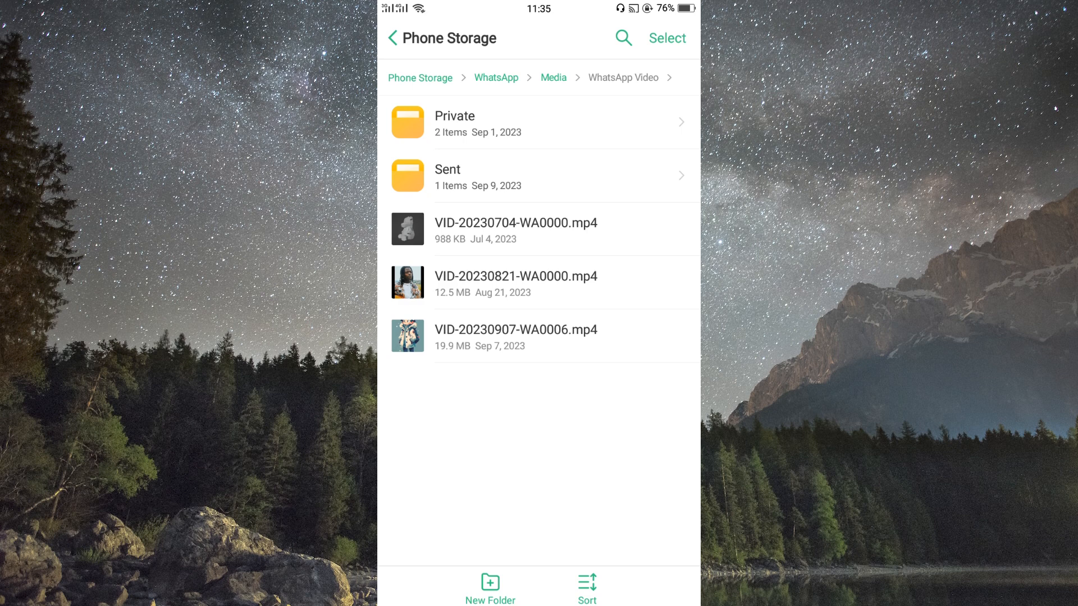
pyautogui.click(576, 336)
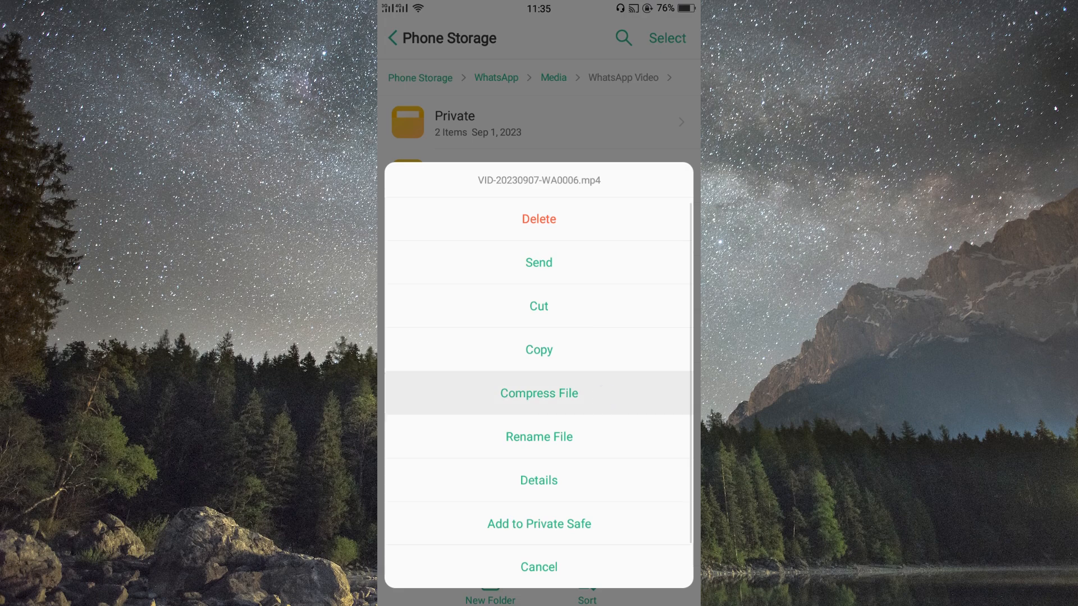
pyautogui.click(538, 393)
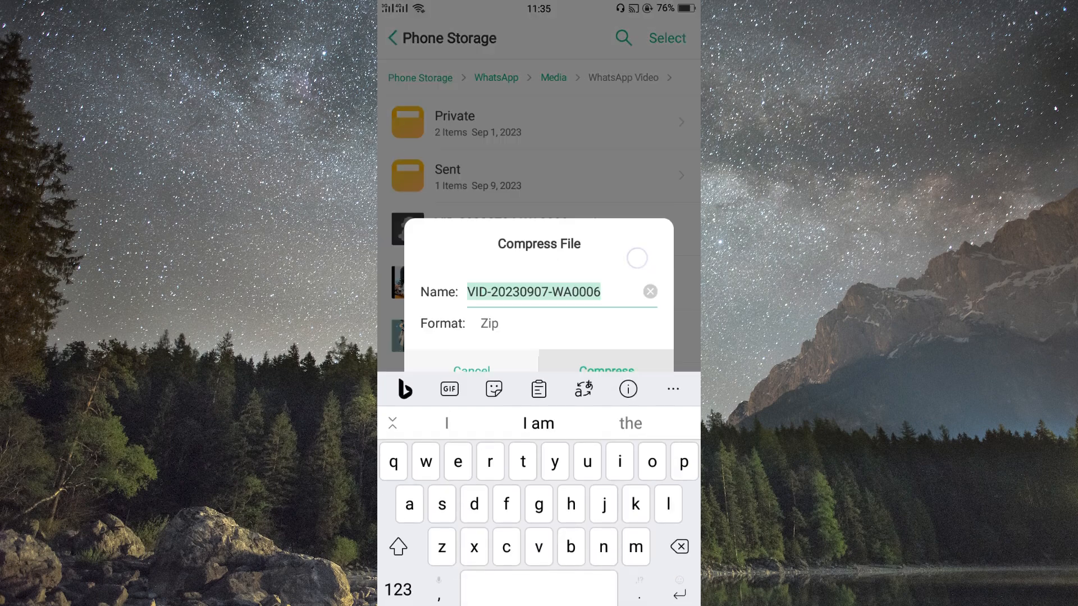
pyautogui.click(606, 370)
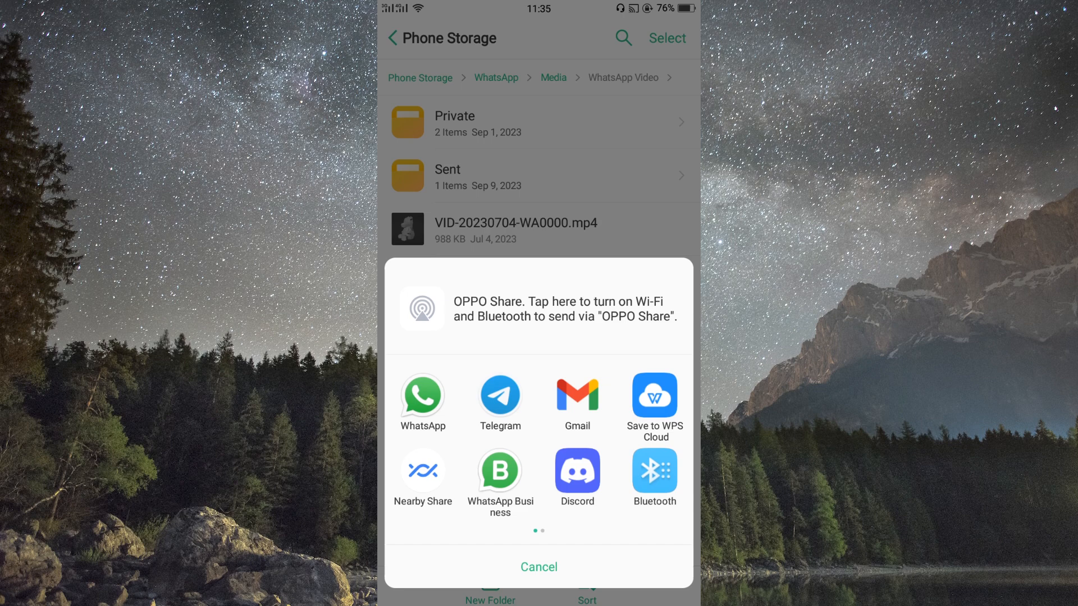
# - Share the zipped video to Telegram so its chat list appears
pyautogui.click(500, 397)
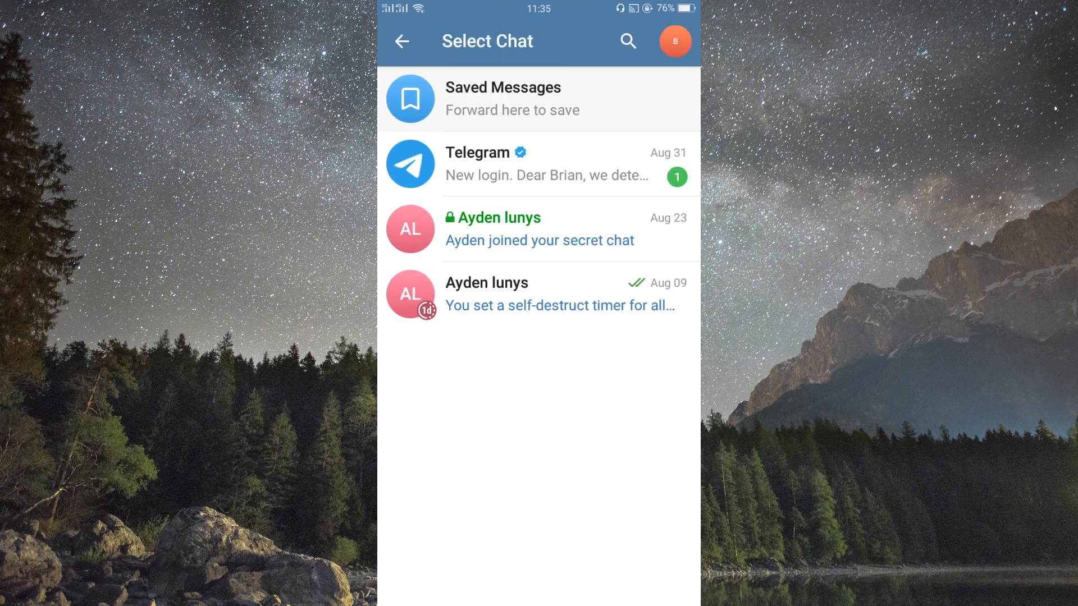